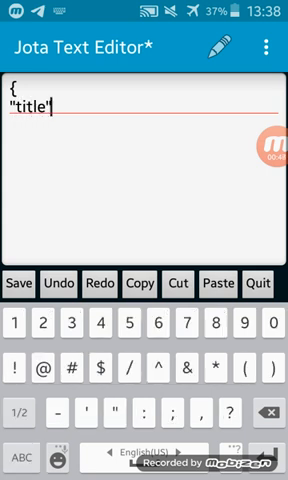
Write the JSON fields title 'my app' and text 'this is a text'.
text(:)
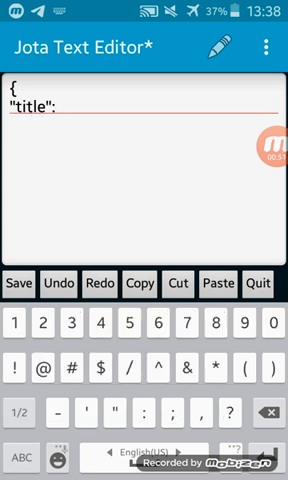
text(" ")
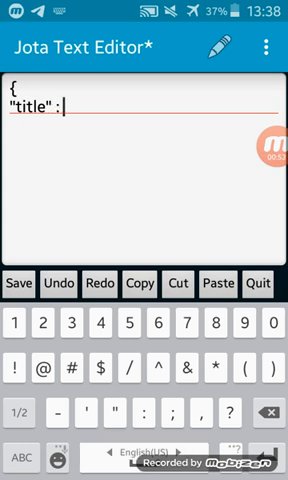
text("my app",)
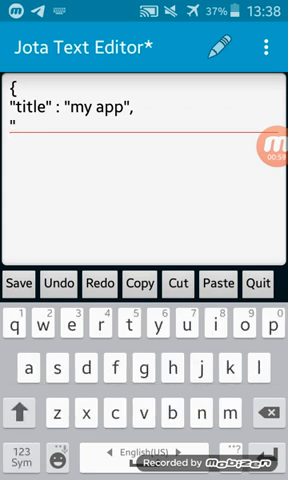
text(text)
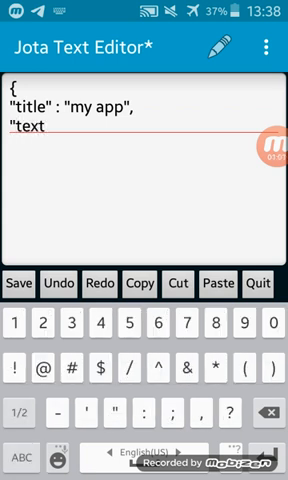
text(" : ")
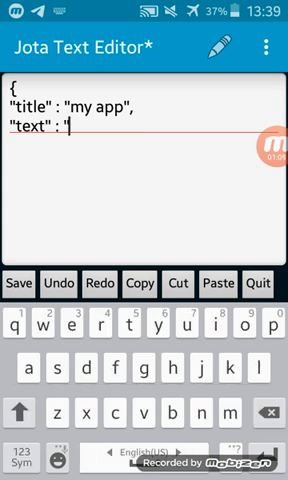
text(this)
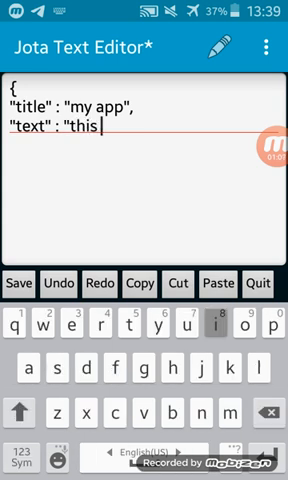
text(is a text",)
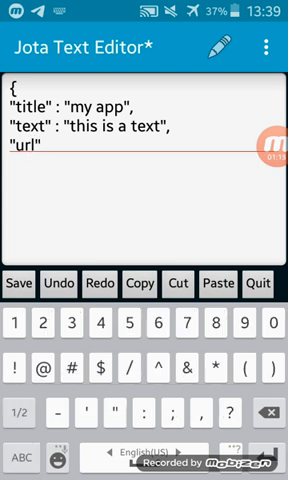
text(:)
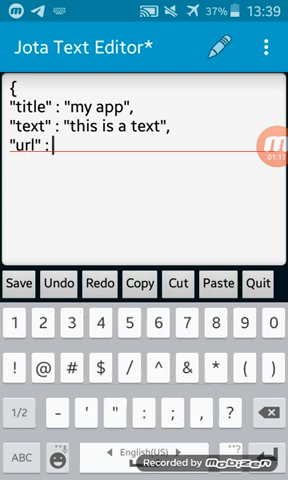
text(")
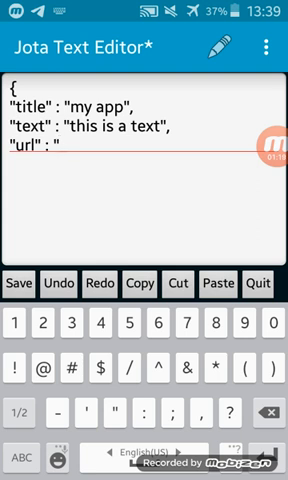
text(https)
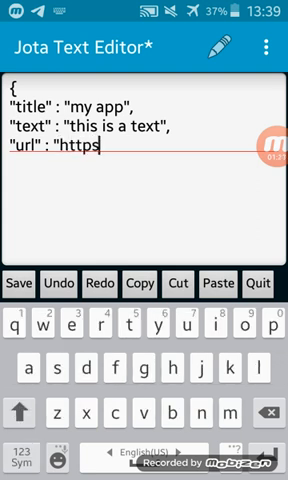
text(://www.google.com)
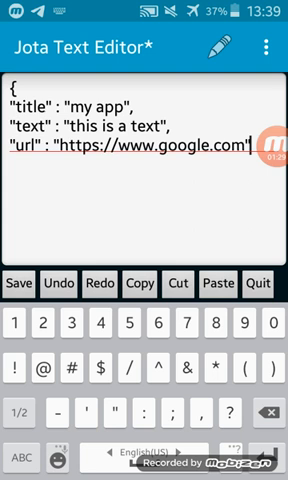
key(enter)
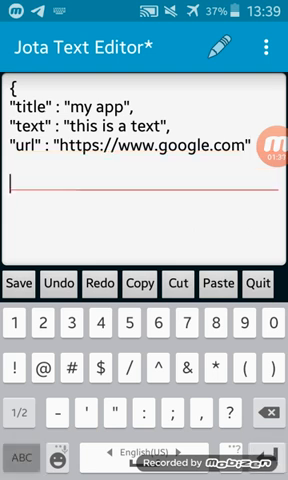
Close the JSON object, load it into Crypto Tool's text encryption and begin entering key 12.
text(})
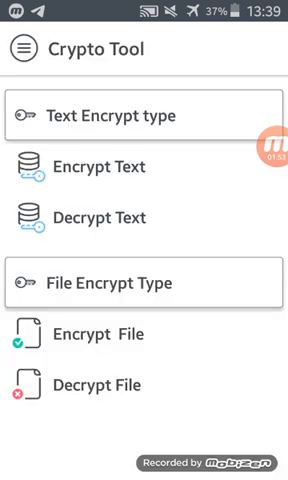
click(144, 168)
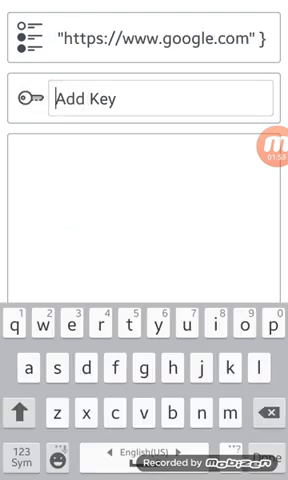
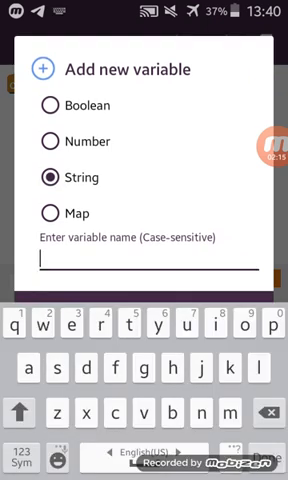
Add two String variables named txt and key to the Sketchware project.
text(txt)
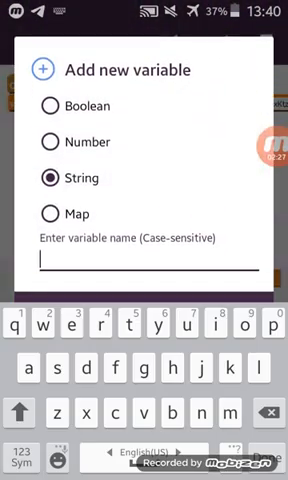
text(key)
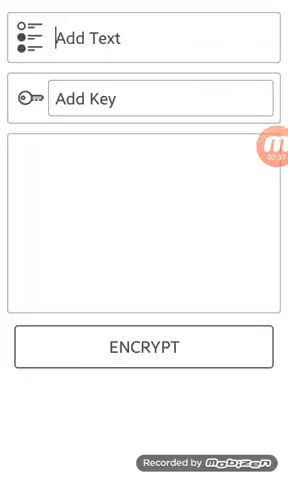
Enter 1234 as the text to encrypt in Crypto Tool, then begin a string value 'new' in Sketchware.
text(1234)
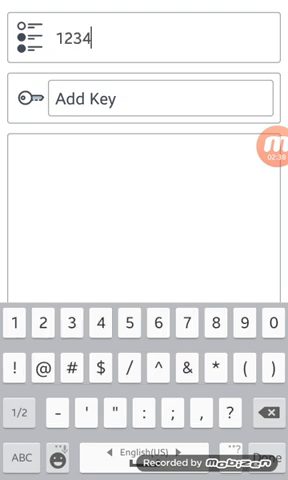
click(22, 456)
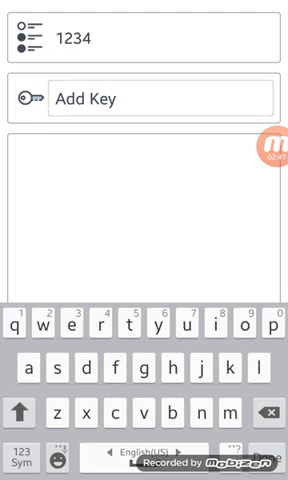
text(new)
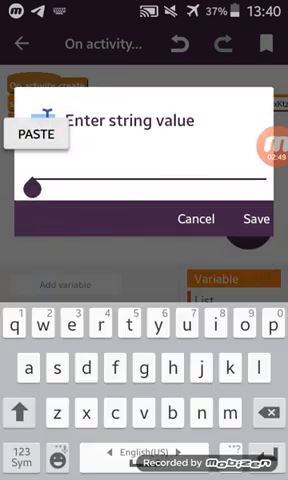
Paste the encrypted value into the string block and go to the screen's onCreate logic.
click(256, 220)
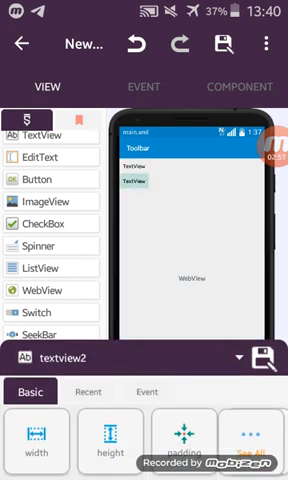
click(144, 86)
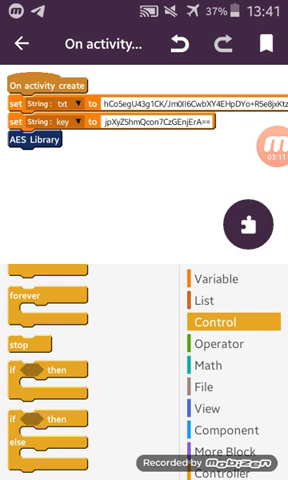
Bring up the variable blocks to place the AES Decrypt withKey andText block under the string assignments.
click(236, 440)
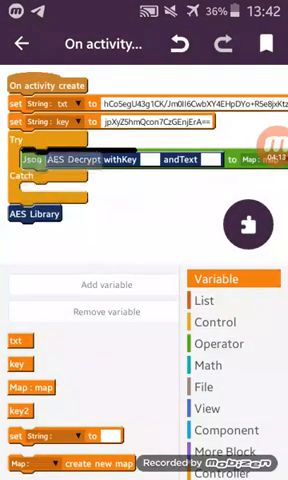
Scroll the block palette to build the key2 decrypt and Json to Map assignments.
scroll(down, 3)
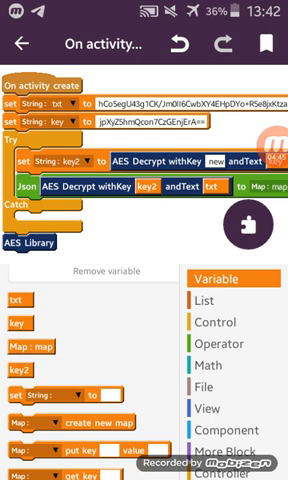
Scroll the View palette to reach and place two TextView setText blocks below Json to Map.
scroll(up, 3)
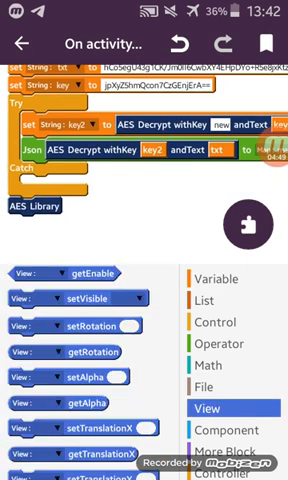
scroll(down, 3)
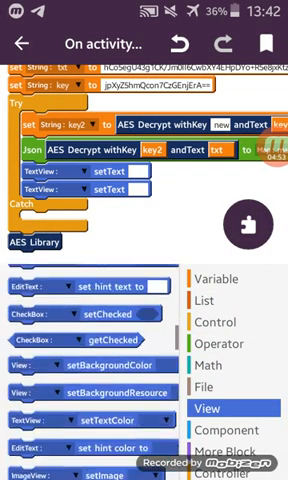
scroll(down, 3)
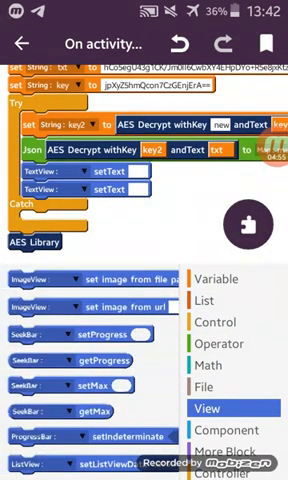
scroll(down, 3)
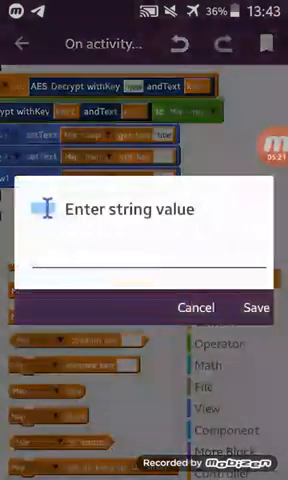
Enter txt as the string value in the AES Decrypt block's slot.
text(txt)
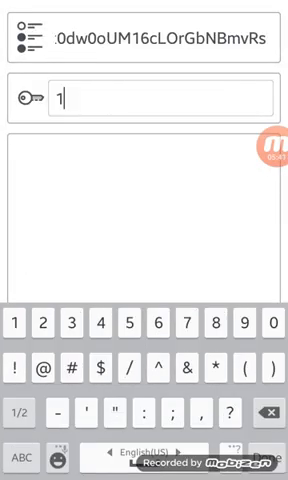
text(234)
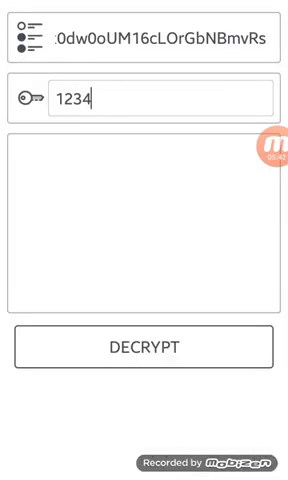
click(144, 348)
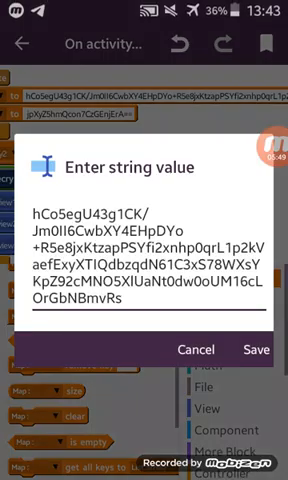
Save the pasted encrypted string and fill the next string slot with 'url'.
click(256, 348)
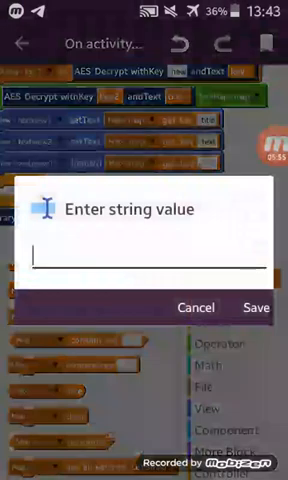
text(url)
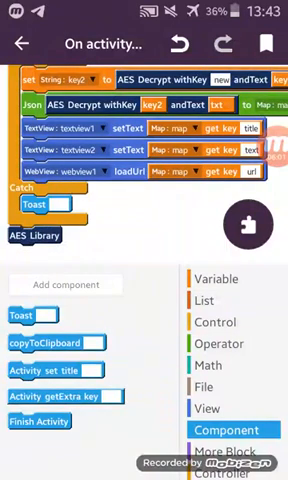
Scroll through the block palette categories before exiting the onCreate logic editor.
scroll(down, 3)
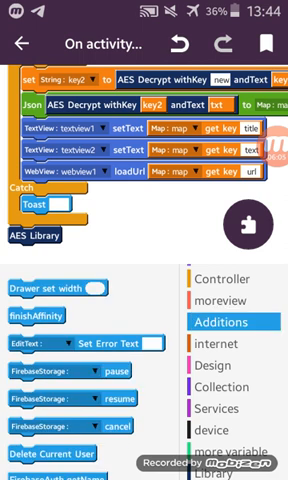
scroll(down, 3)
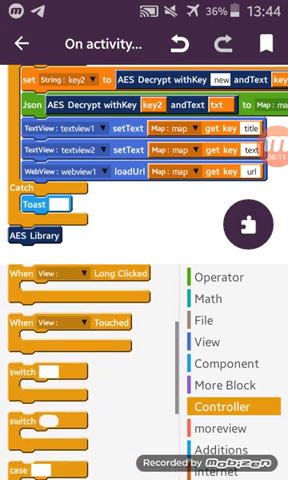
scroll(down, 3)
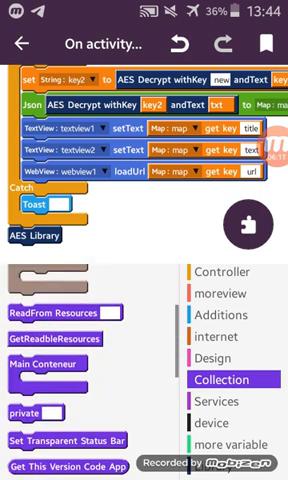
scroll(down, 3)
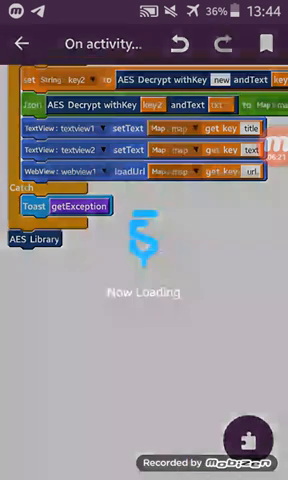
Exit the NewProject10 project from the top toolbar options.
click(24, 44)
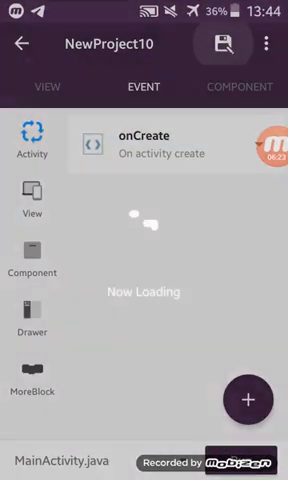
click(46, 86)
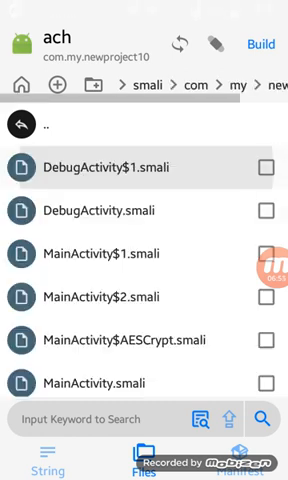
Browse to smali/com/my/newproject10 and scroll through MainActivity.smali code.
scroll(down, 3)
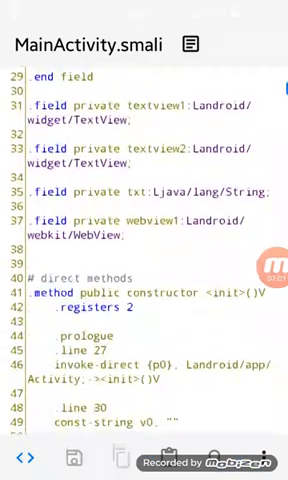
scroll(down, 3)
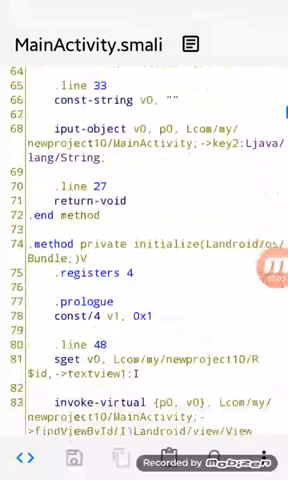
scroll(down, 3)
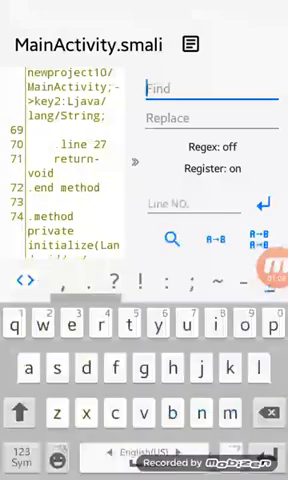
Search MainActivity.smali for 'this is' and scroll through the matches.
text(this)
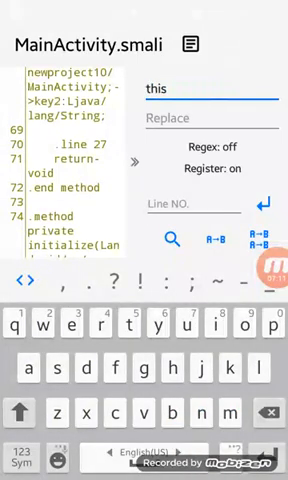
text(is)
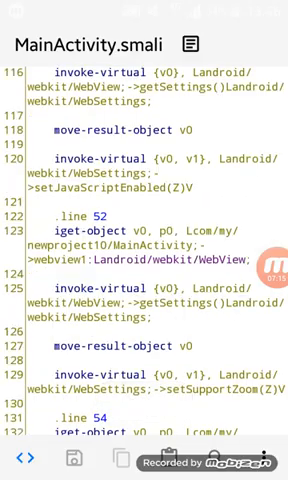
scroll(down, 3)
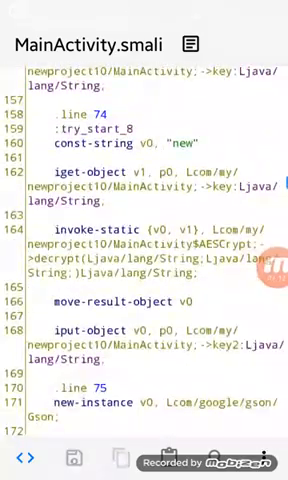
scroll(down, 3)
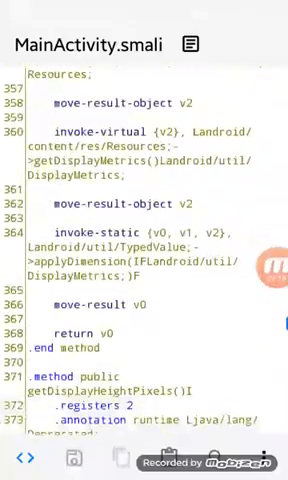
scroll(down, 3)
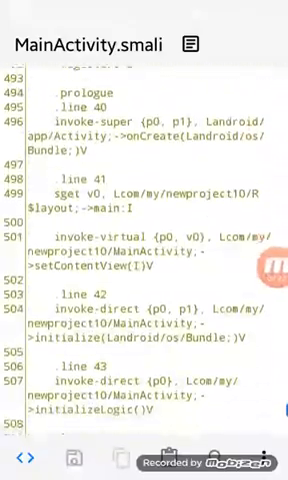
scroll(down, 3)
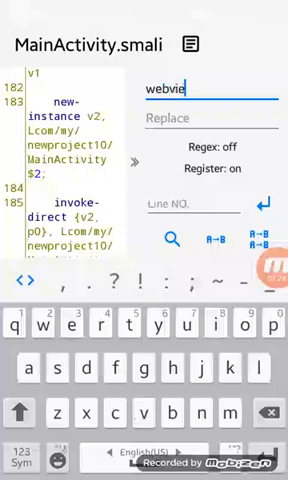
Search for the webview1 references and scroll through where it loads its address.
text(w1.)
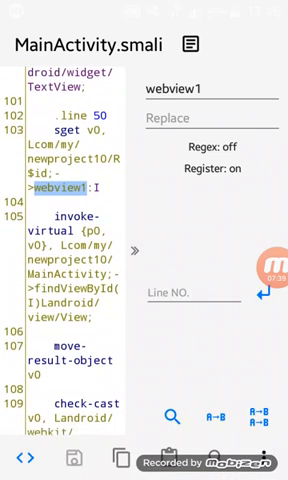
scroll(down, 3)
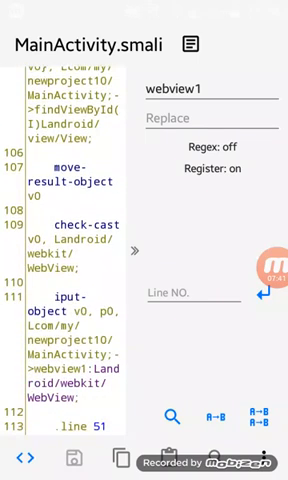
scroll(down, 3)
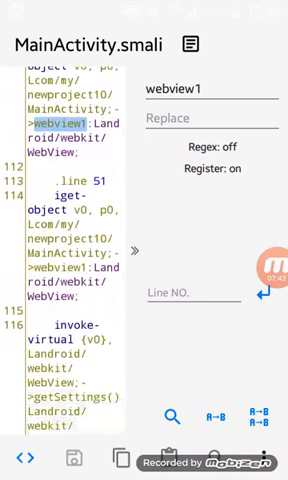
scroll(down, 3)
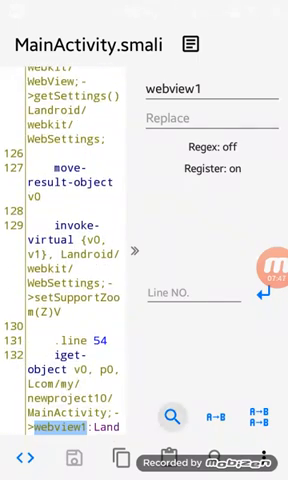
scroll(down, 3)
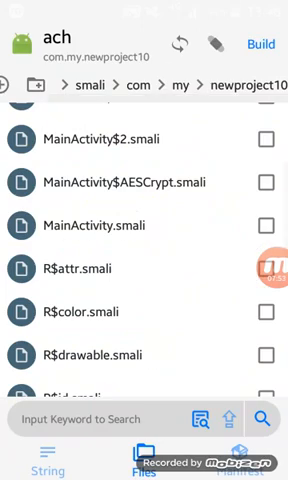
Scroll down the newproject10 smali file list to R, SketchApplication and SketchwareUtil.
scroll(down, 3)
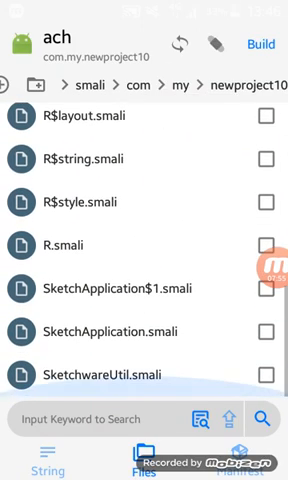